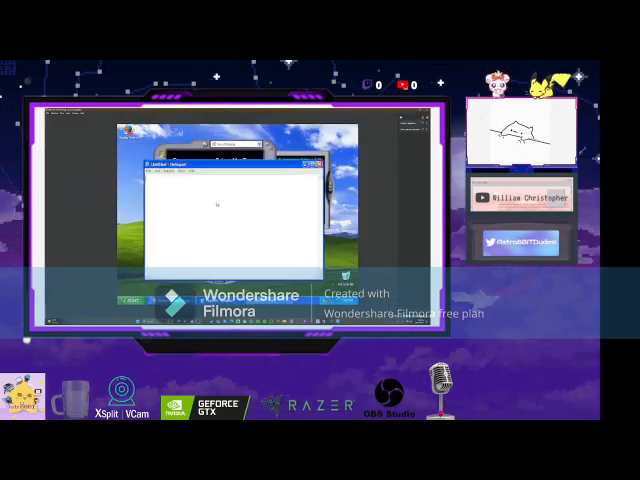
pyautogui.write("I'll teach")
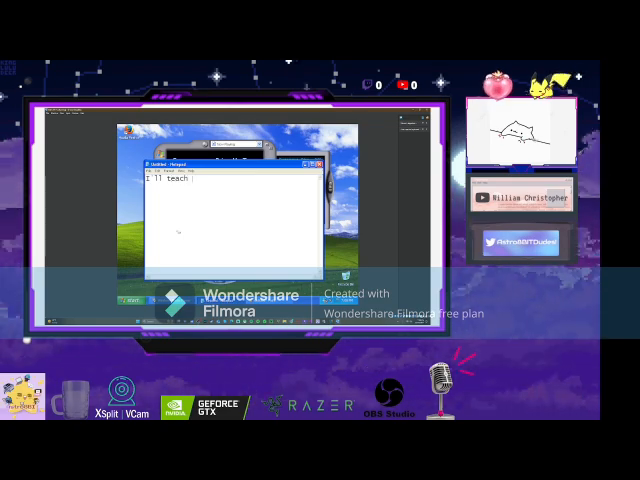
pyautogui.write('you how to draw')
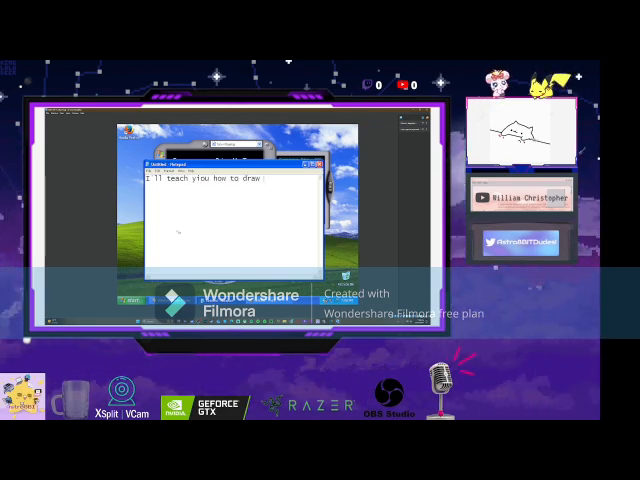
pyautogui.write('keeeeby :)')
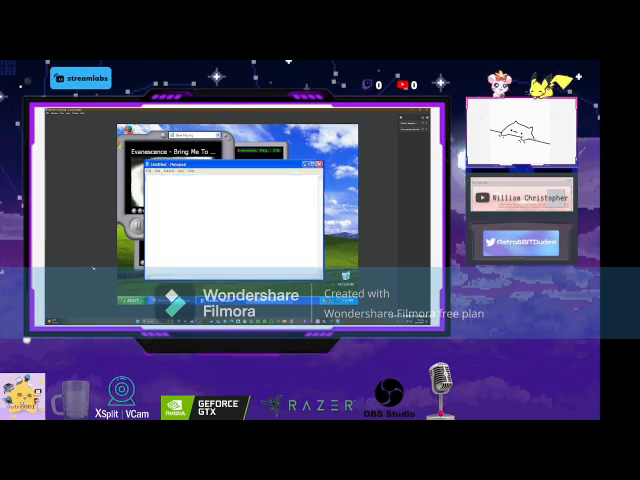
pyautogui.write('thankxs f')
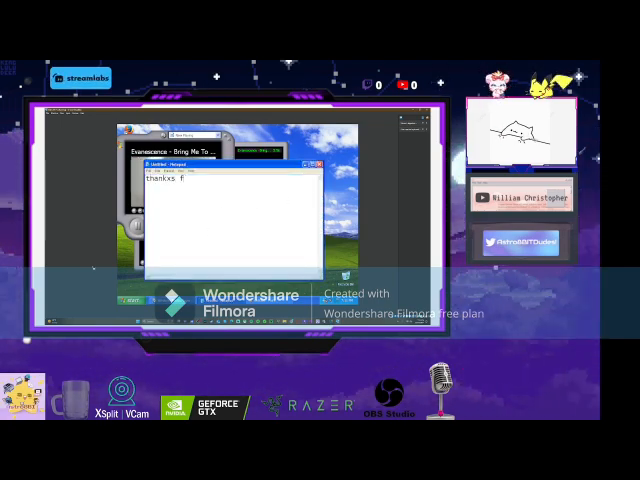
pyautogui.write('or watching :')
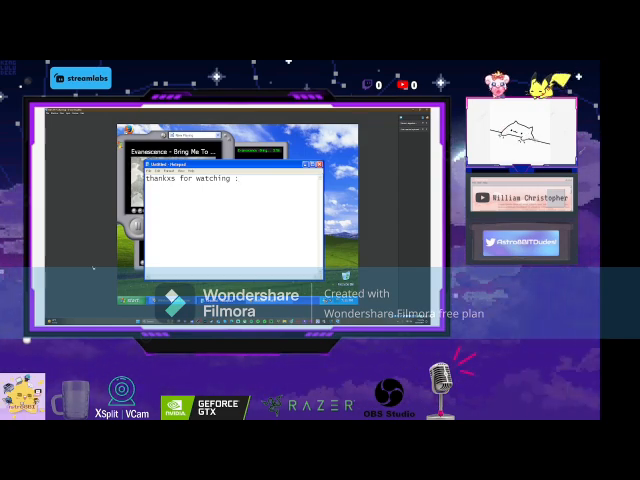